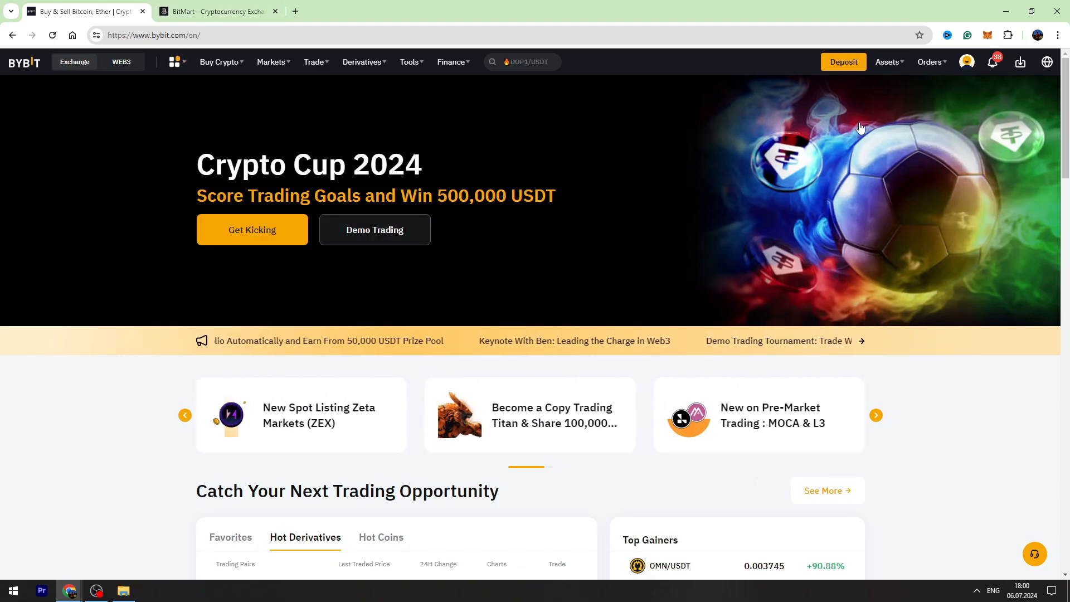
View the Funding Account showing the 18.37 USDT balance and asset list.
click(887, 63)
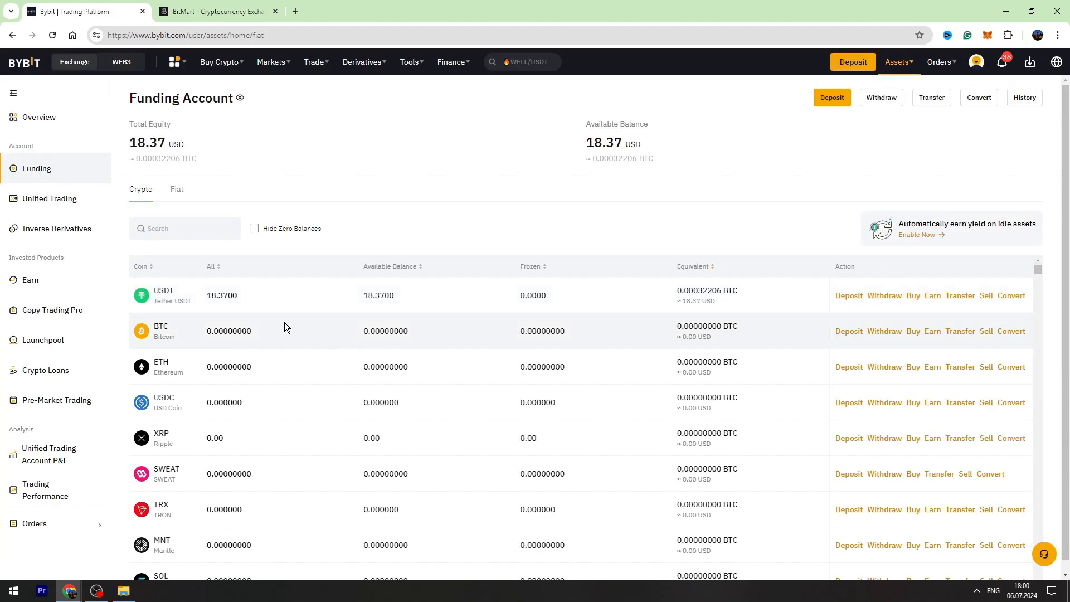
Begin a USDT withdrawal on the BSC (BEP20) chain, then move to the BitMart tab.
click(881, 97)
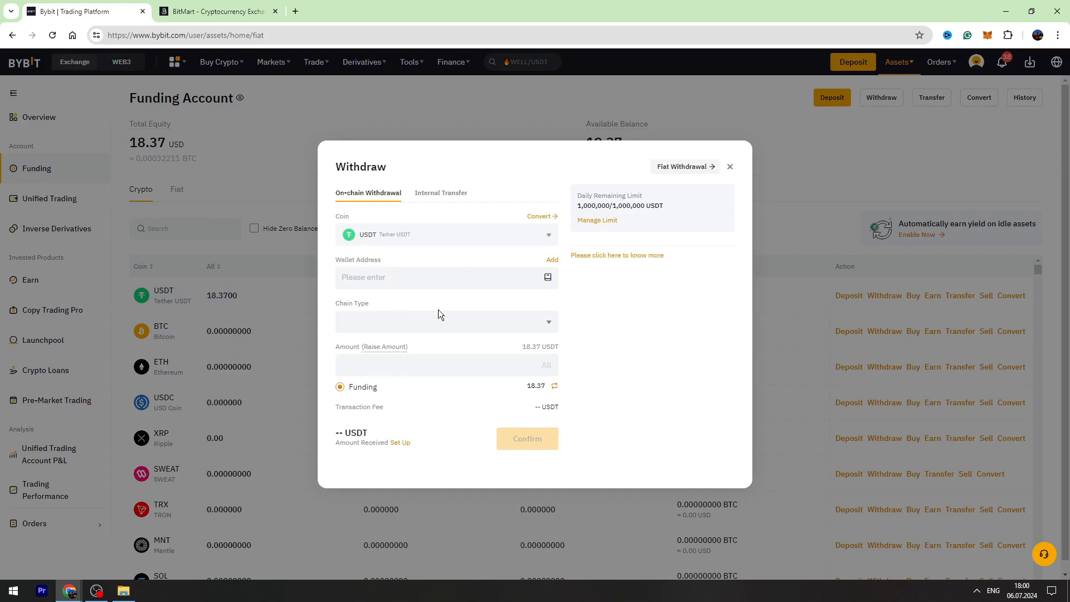
click(446, 320)
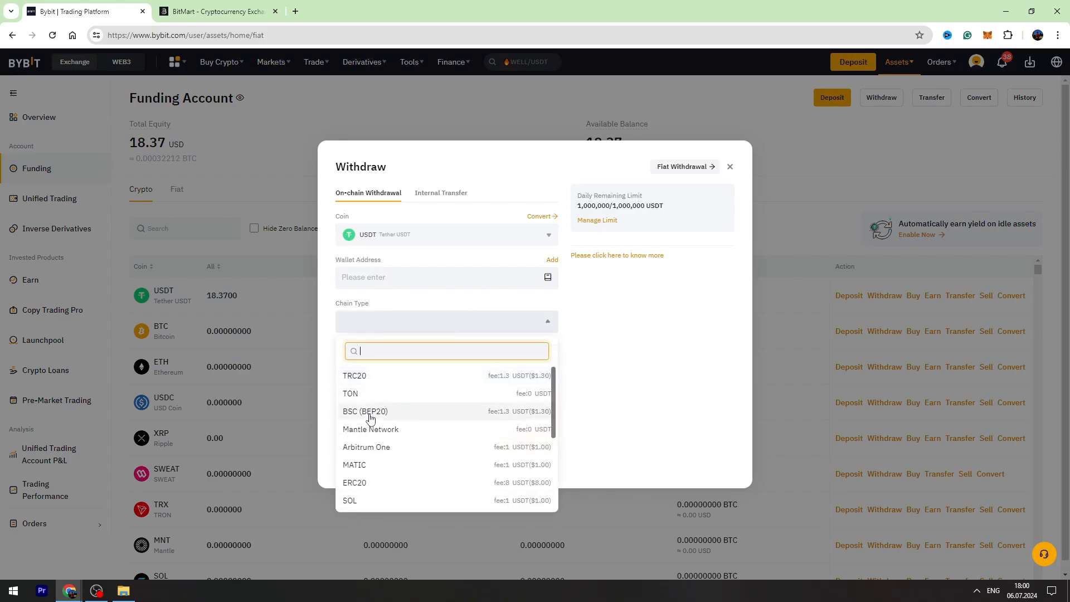
click(366, 411)
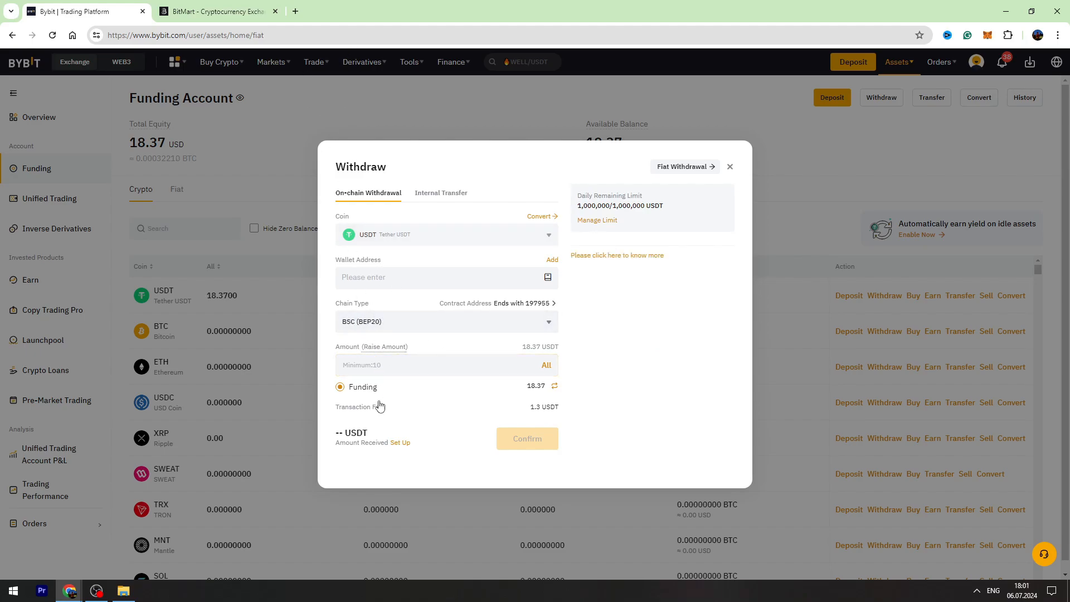
click(217, 11)
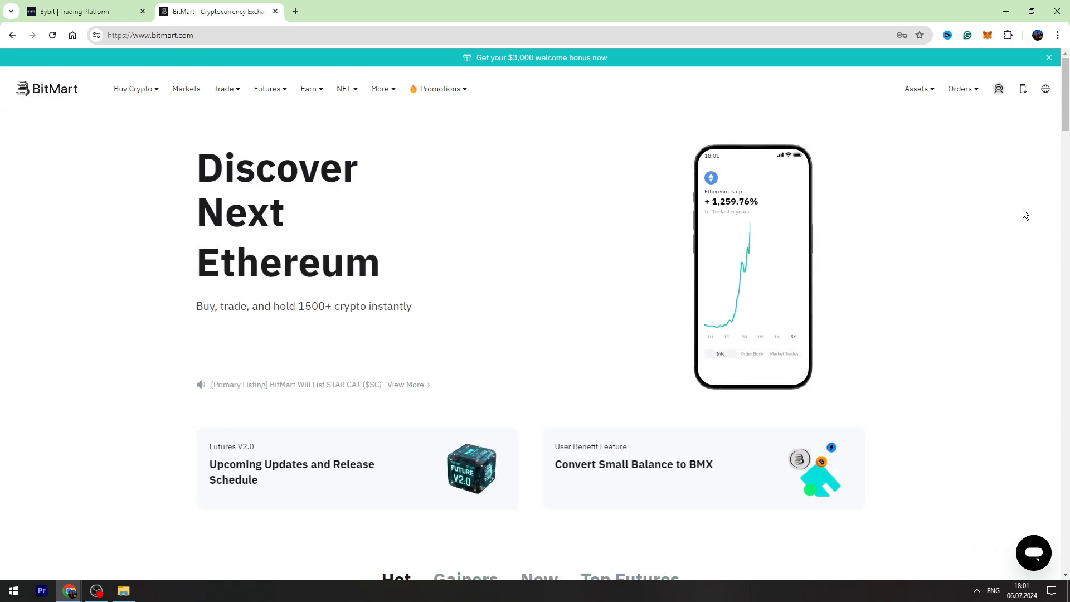
View the Spot account balances and begin a deposit from the USDT row.
click(917, 90)
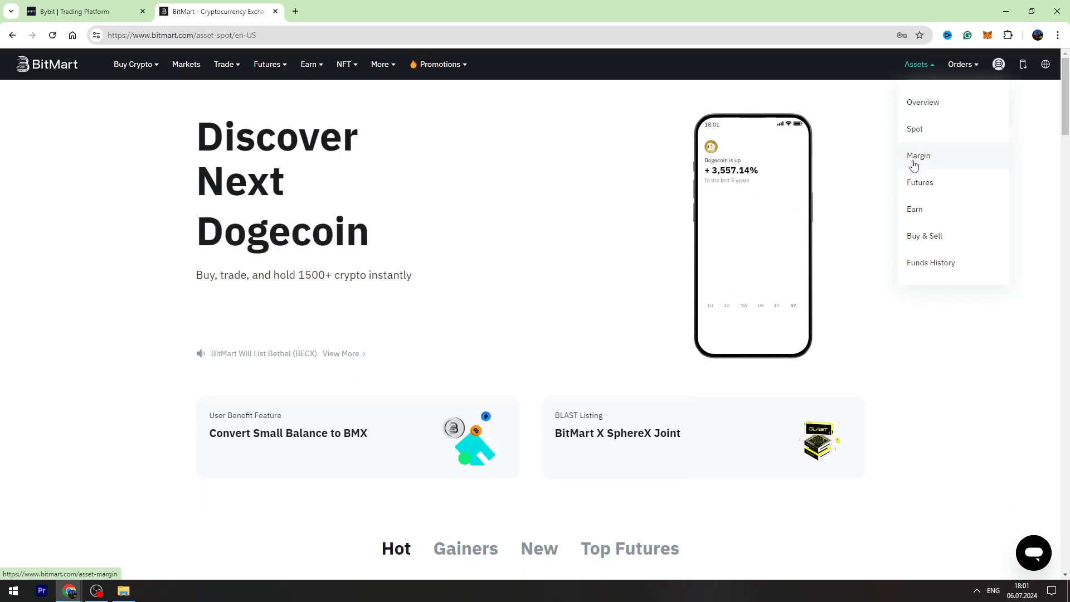
click(913, 130)
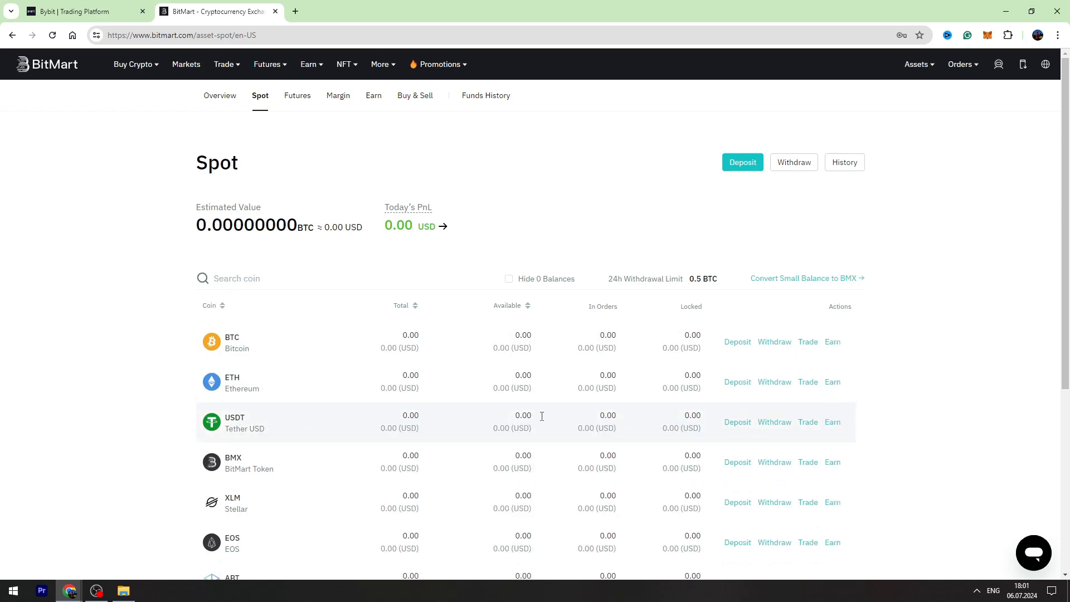
click(736, 421)
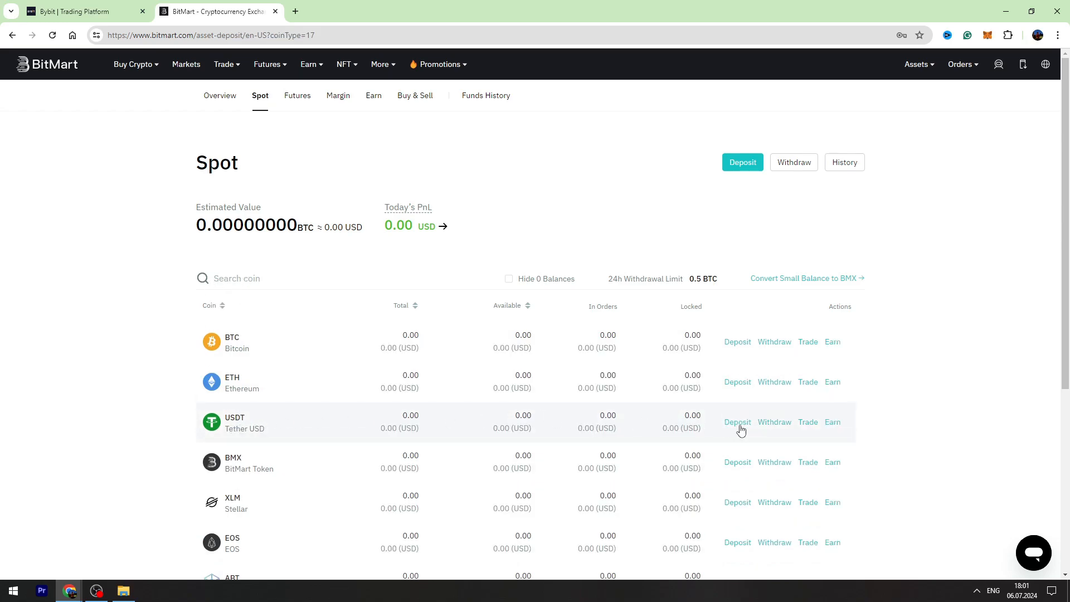
Copy the BEP20 USDT deposit address and return to the Bybit withdrawal form.
click(736, 421)
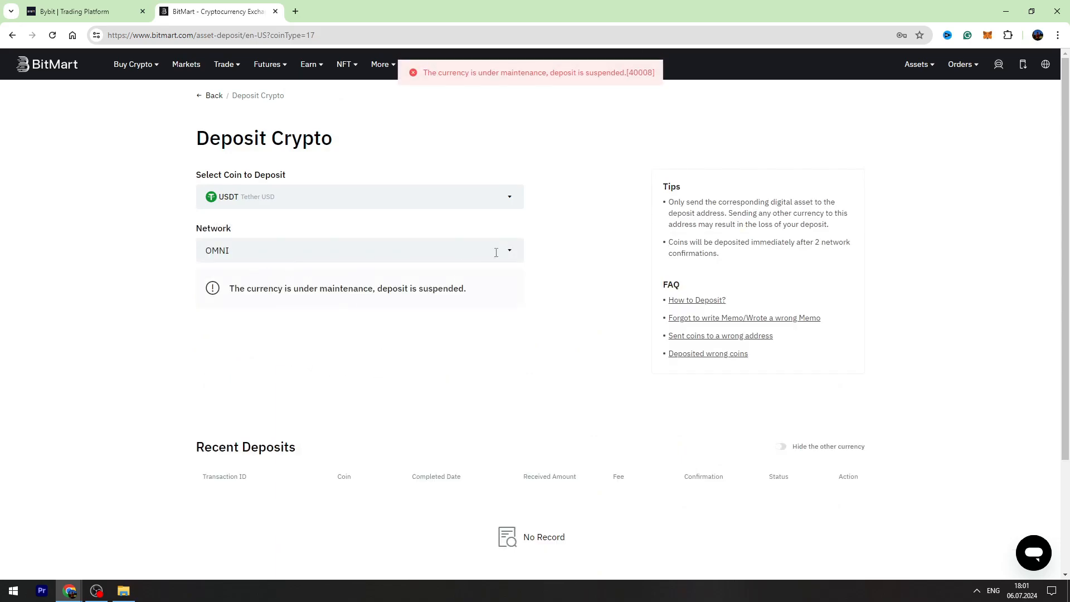
click(358, 251)
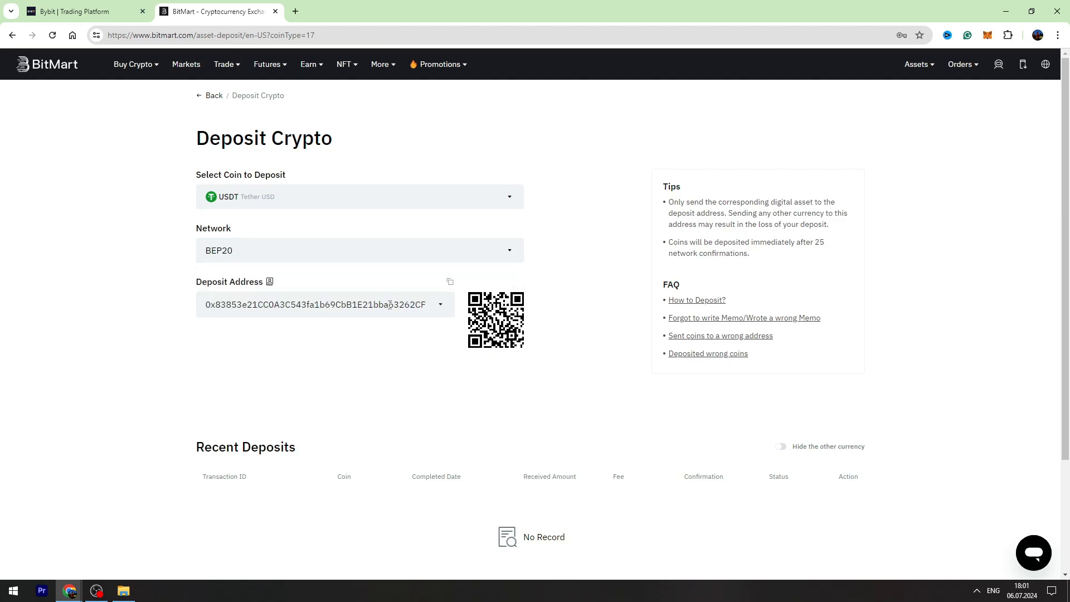
click(449, 282)
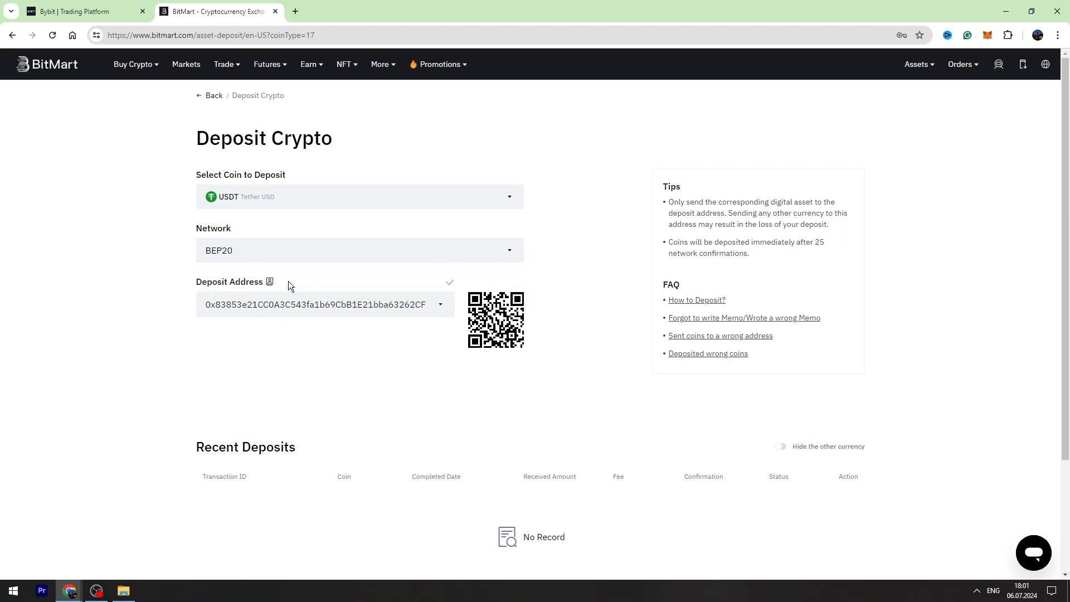
click(68, 11)
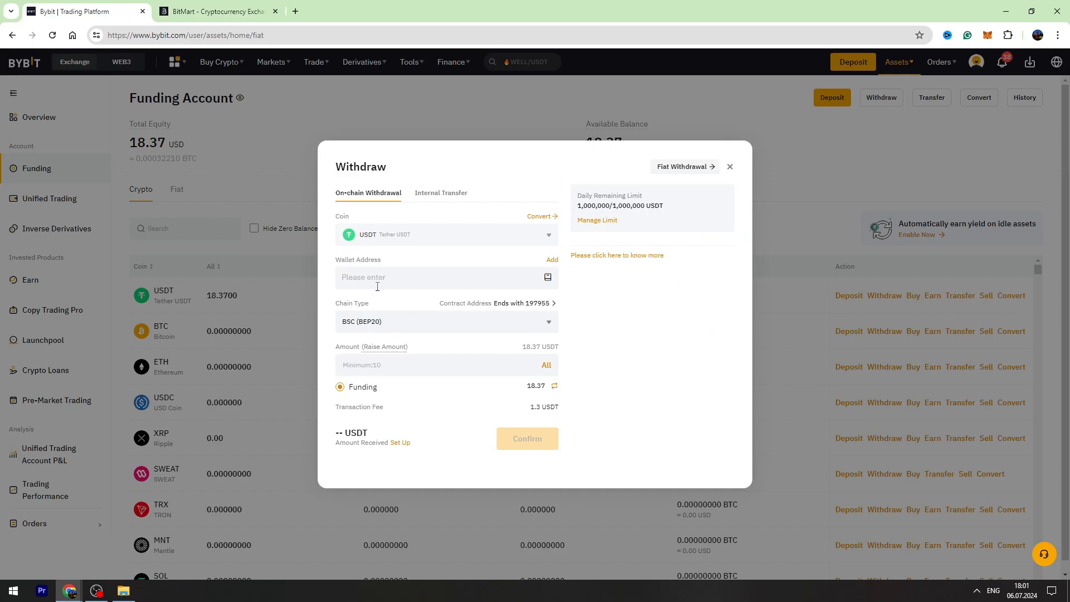
Paste the BitMart BEP20 address, set the amount to 10 USDT, and return to BitMart.
right_click(376, 277)
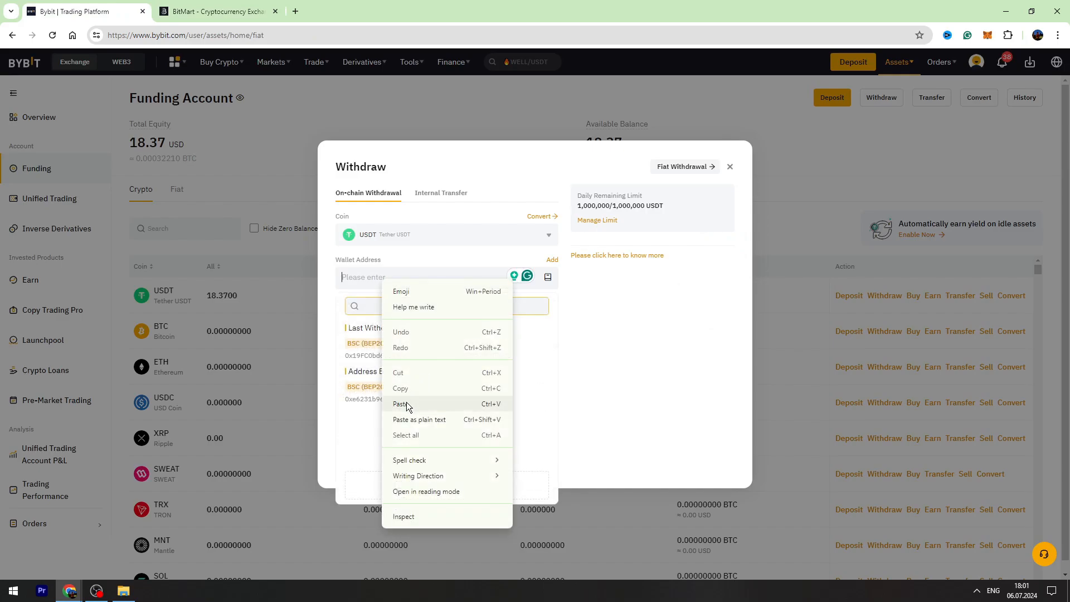
click(402, 404)
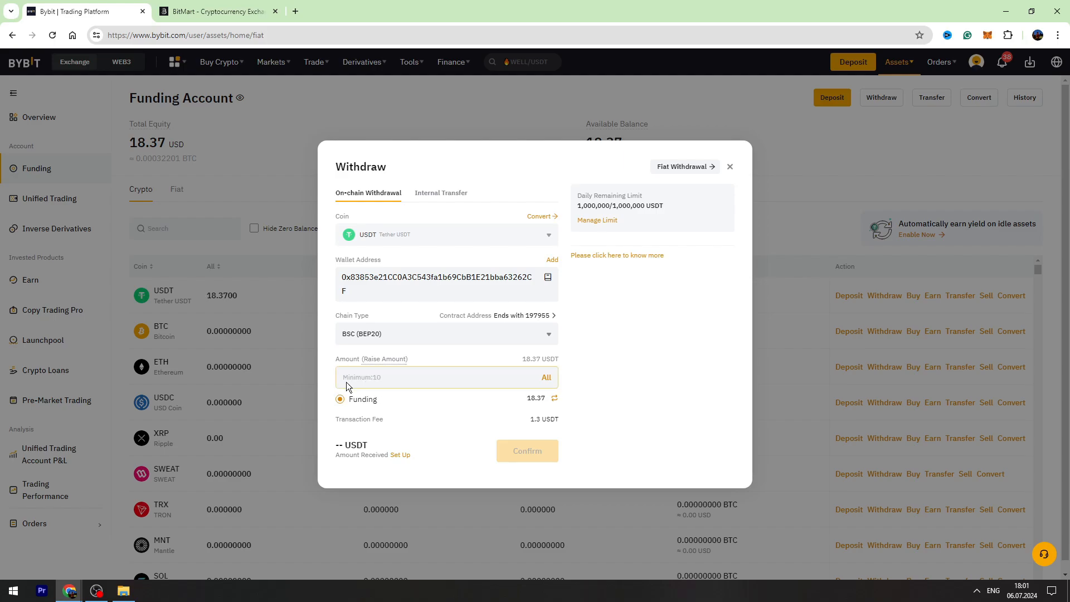
text(1)
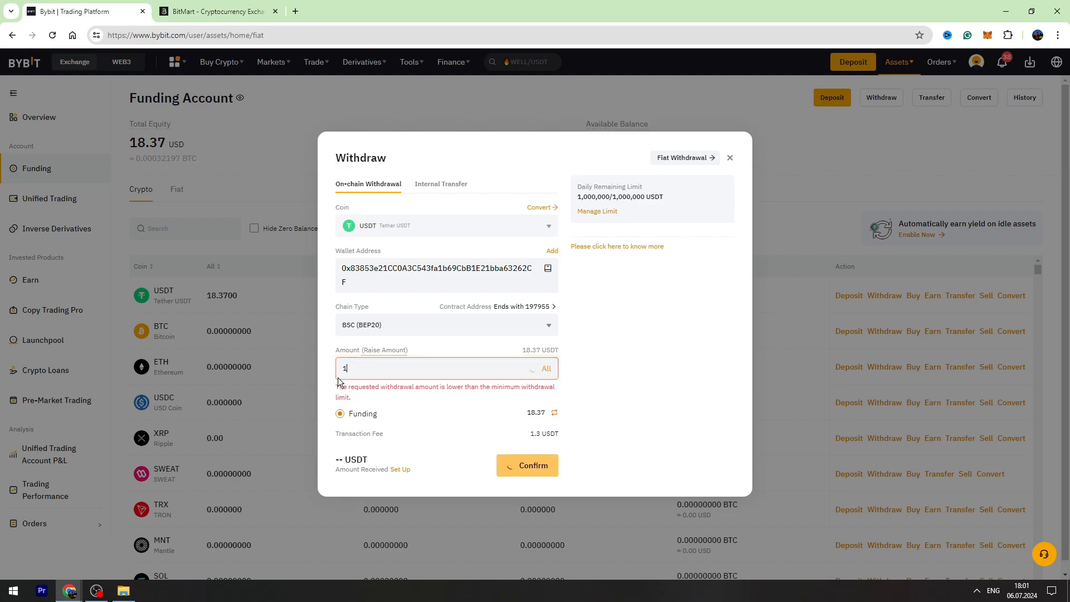
text(0)
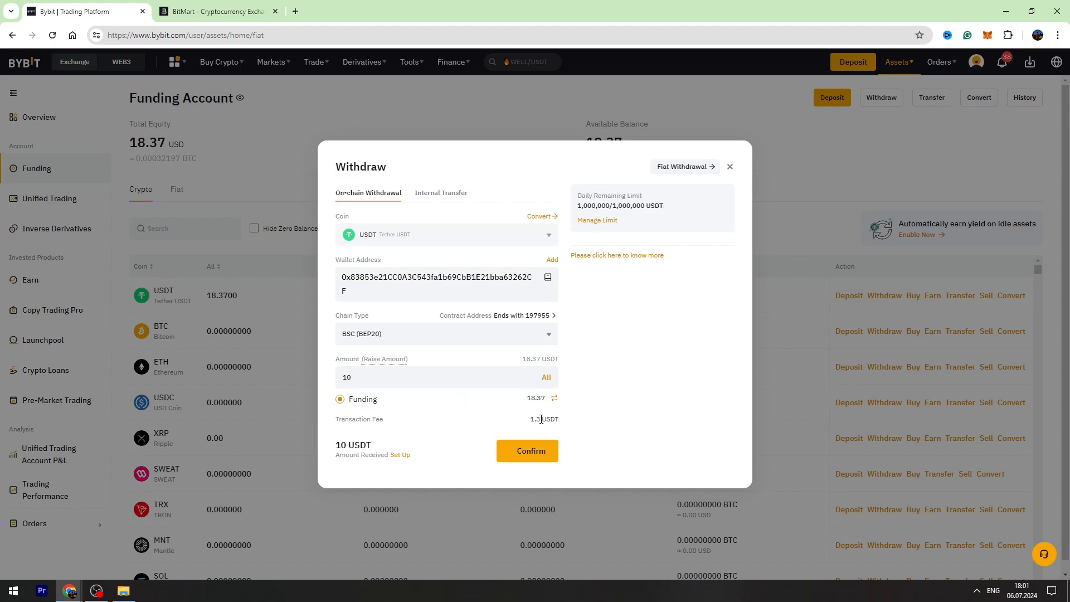
mouse_move(458, 448)
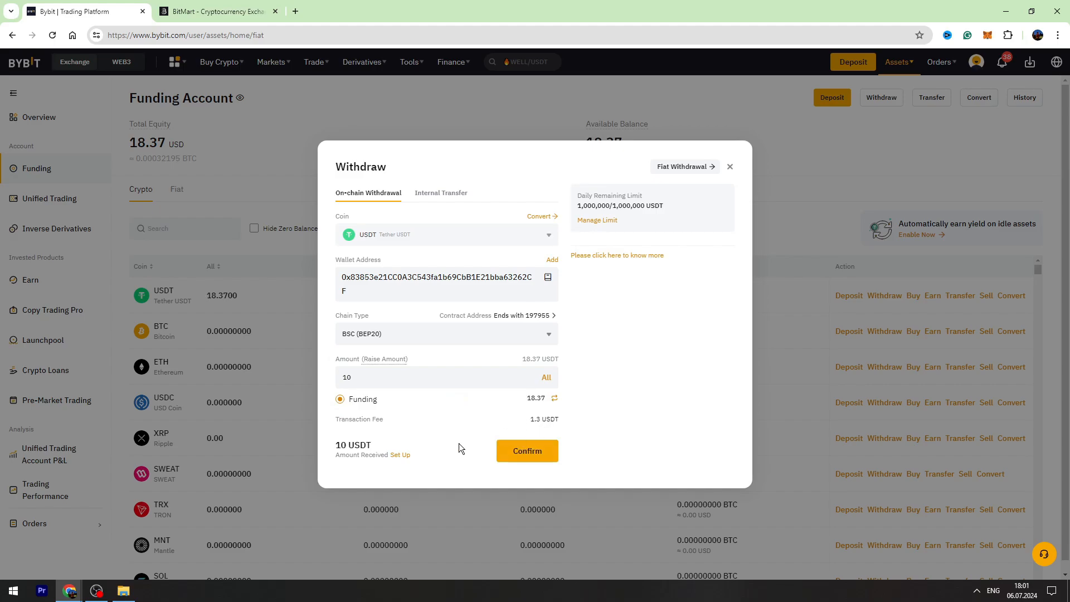
mouse_move(465, 414)
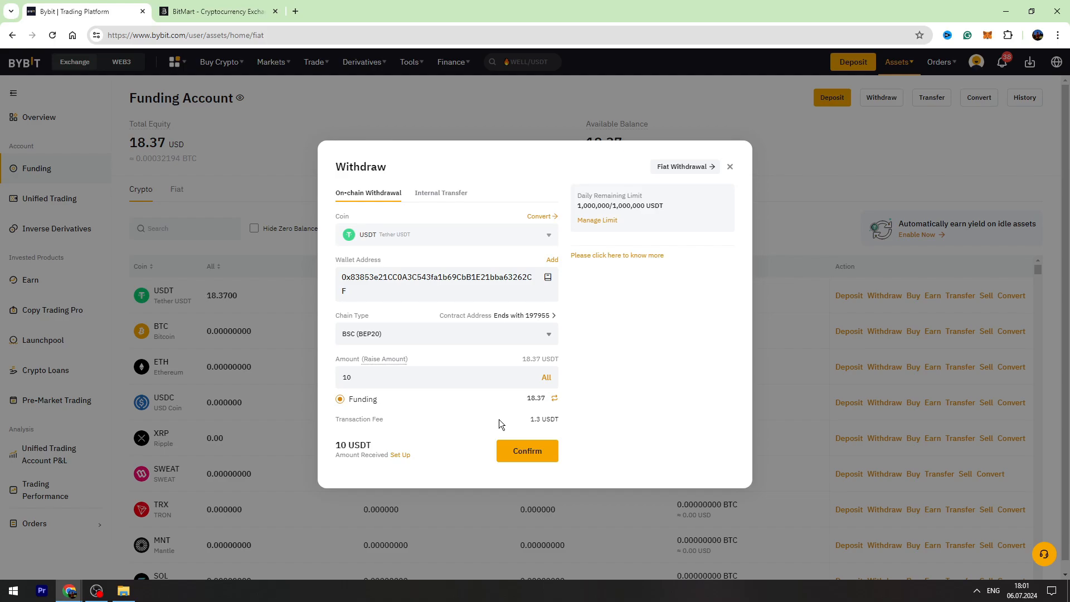
click(370, 377)
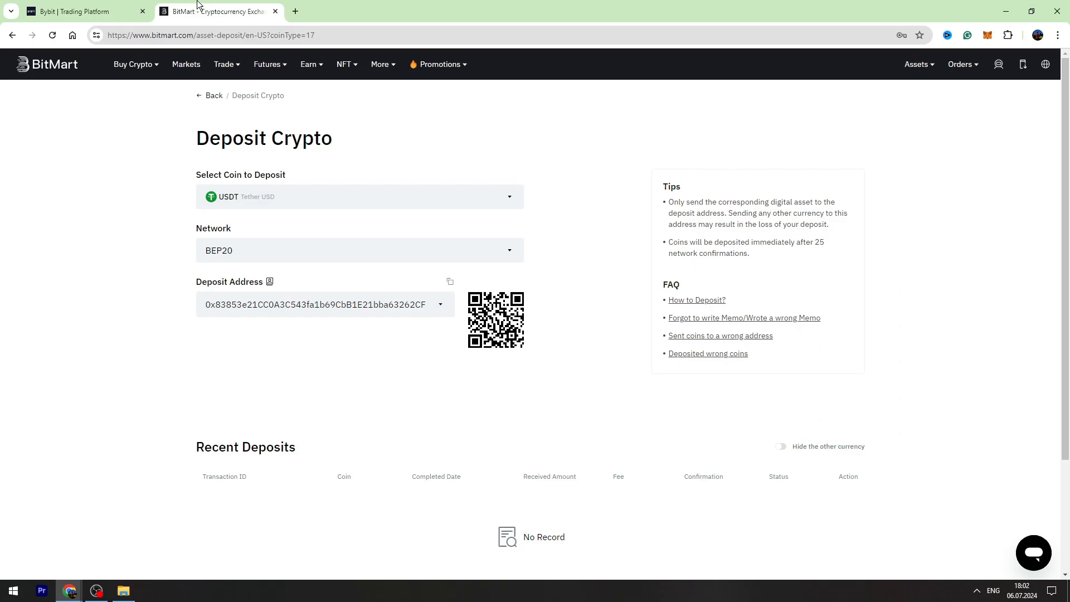
Reopen the Spot account page, where USDT still shows 0.00.
click(917, 64)
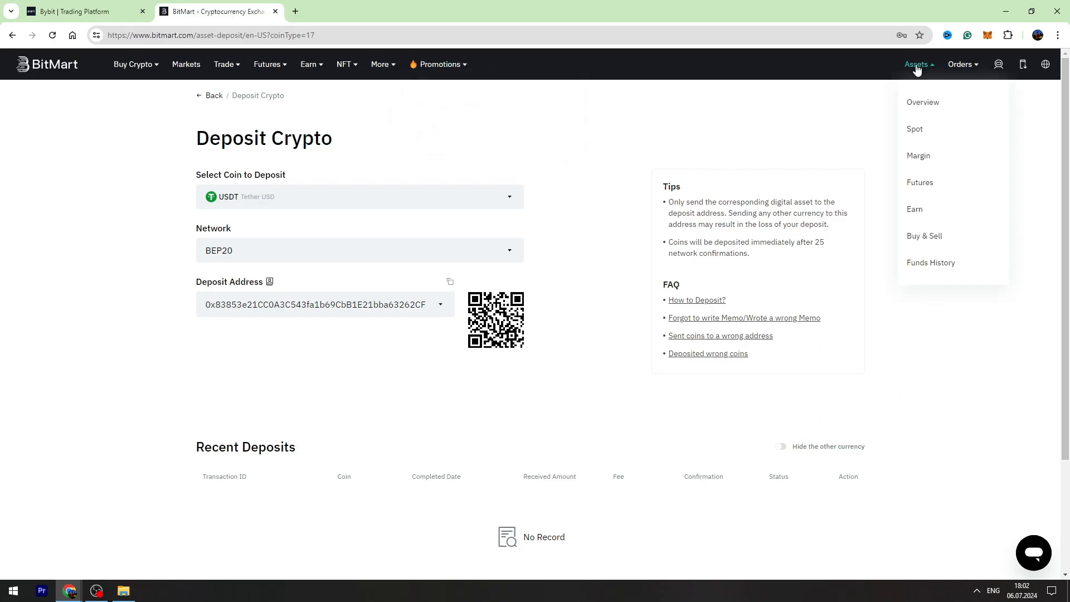
click(914, 129)
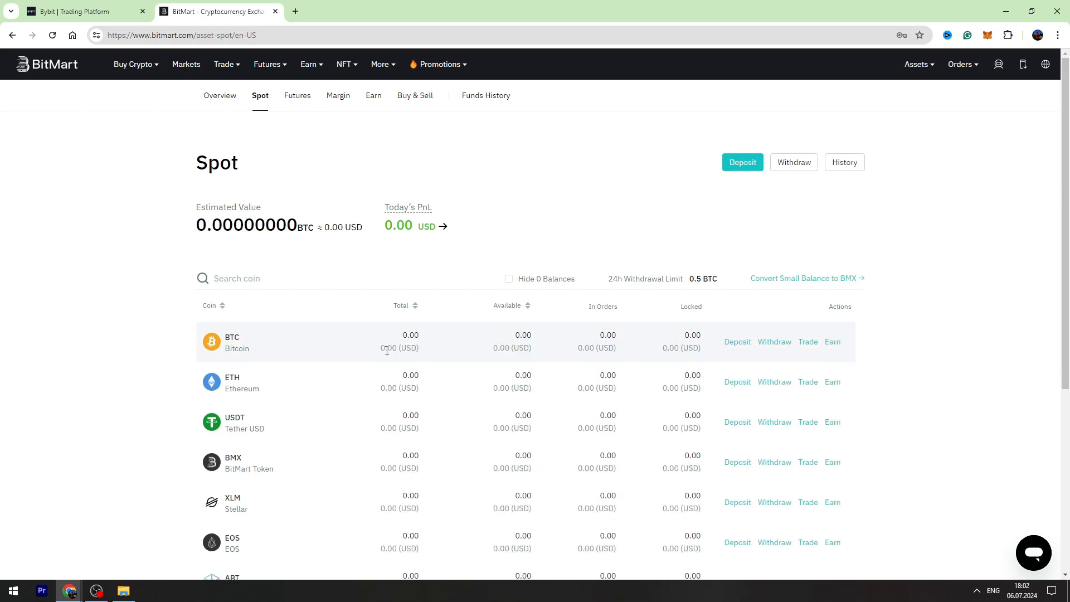
mouse_move(225, 517)
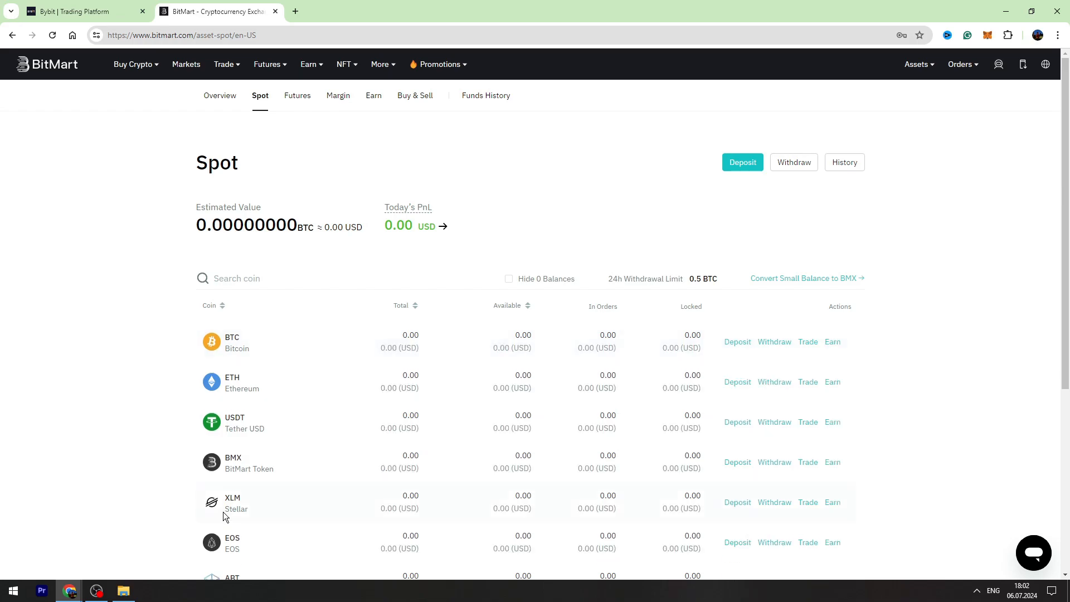